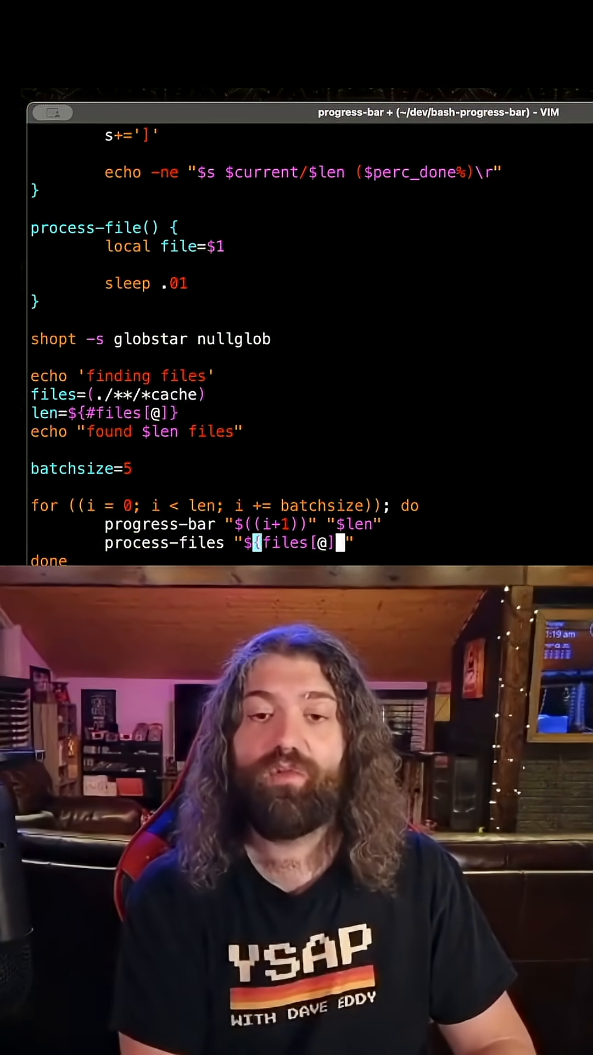
{"action": "type", "text": ":"}
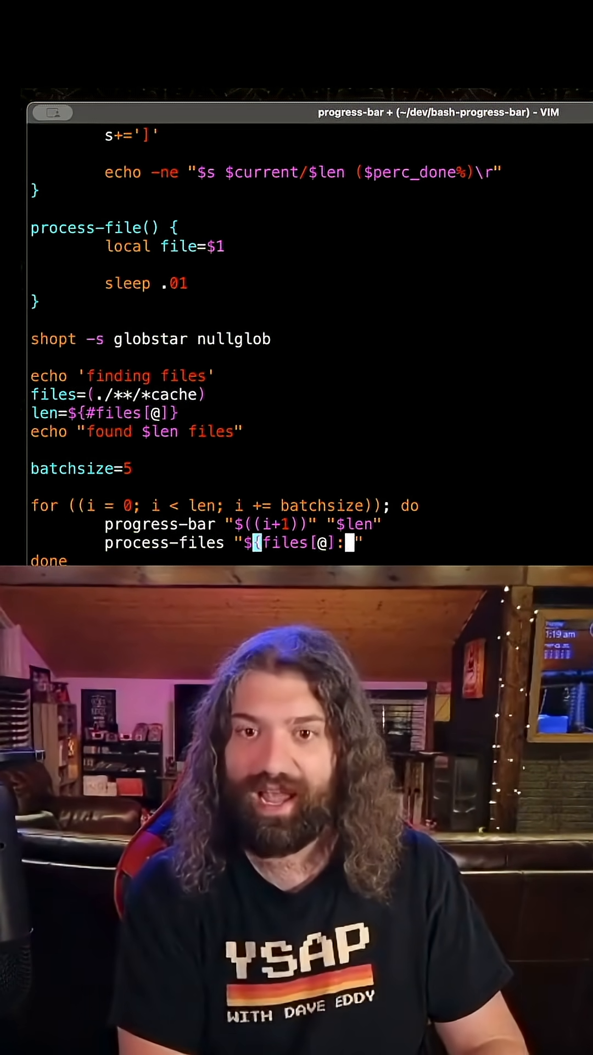
{"action": "type", "text": "i"}
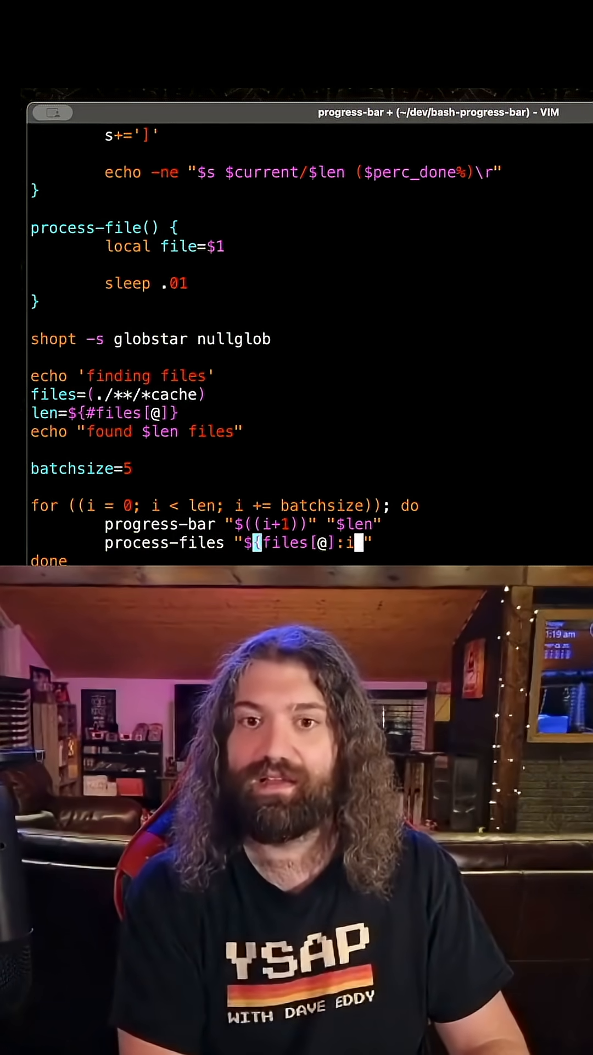
{"action": "type", "text": ":batchsize}"}
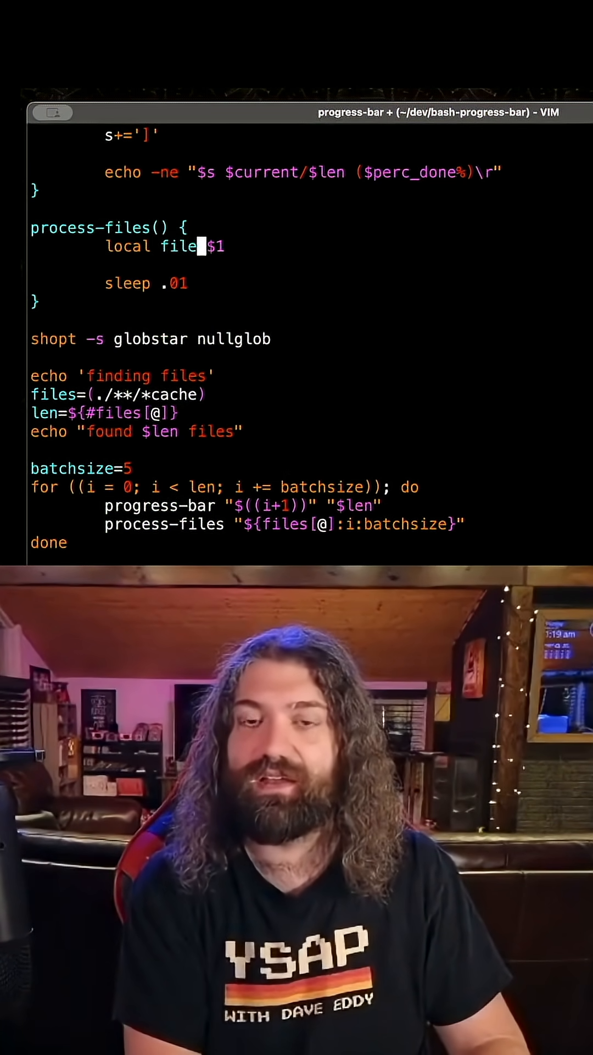
{"action": "type", "text": "="}
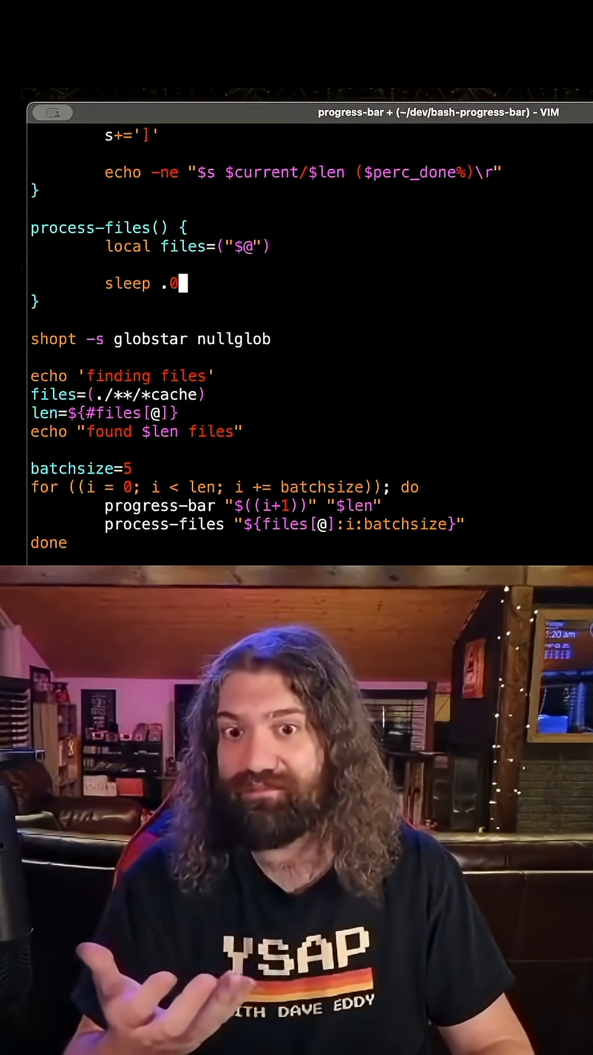
{"action": "type", "text": "1"}
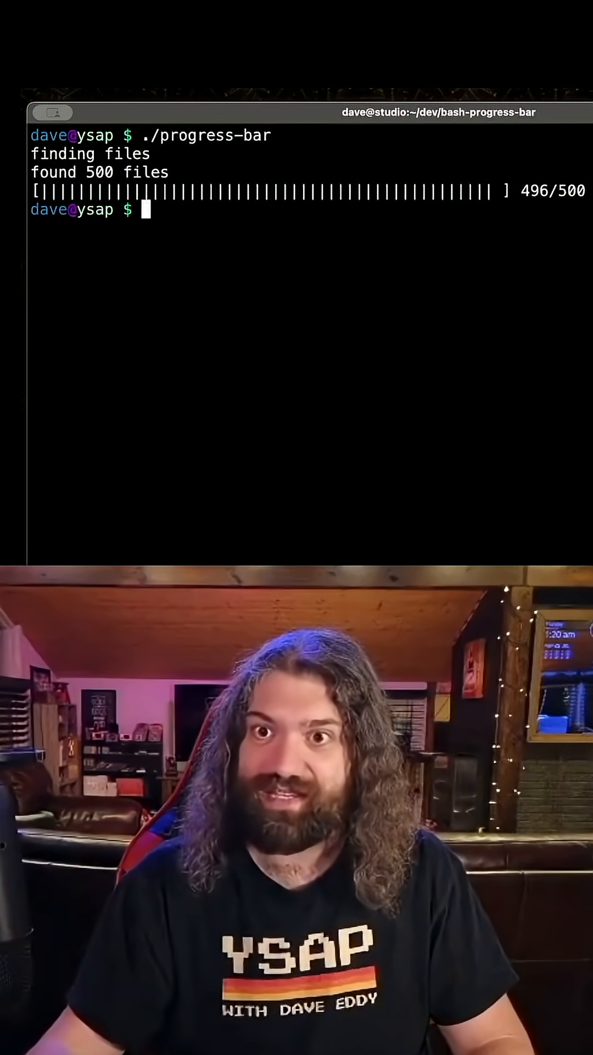
{"action": "type", "text": "vim progress-bar"}
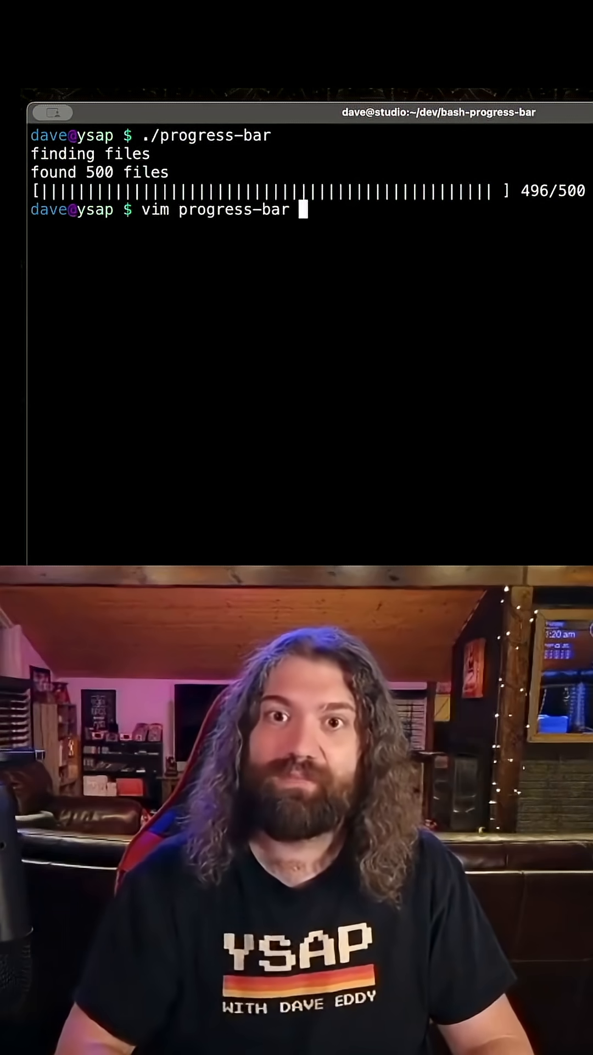